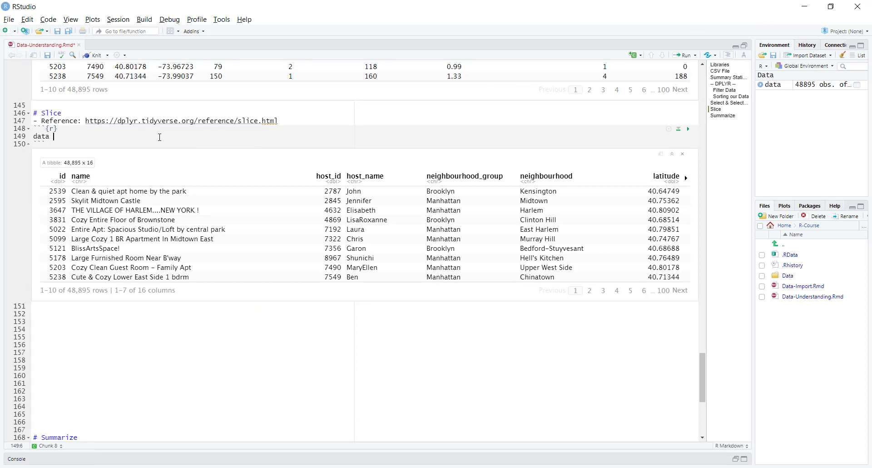
# - Write data %>% slice(1:10) in the Slice chunk to keep the first 10 rows
pyautogui.write('%>%')
pyautogui.write('slice(')
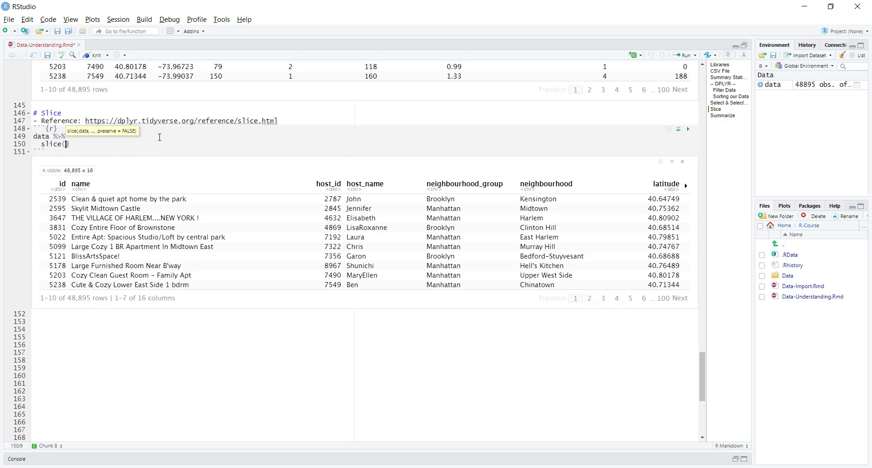
pyautogui.write('1')
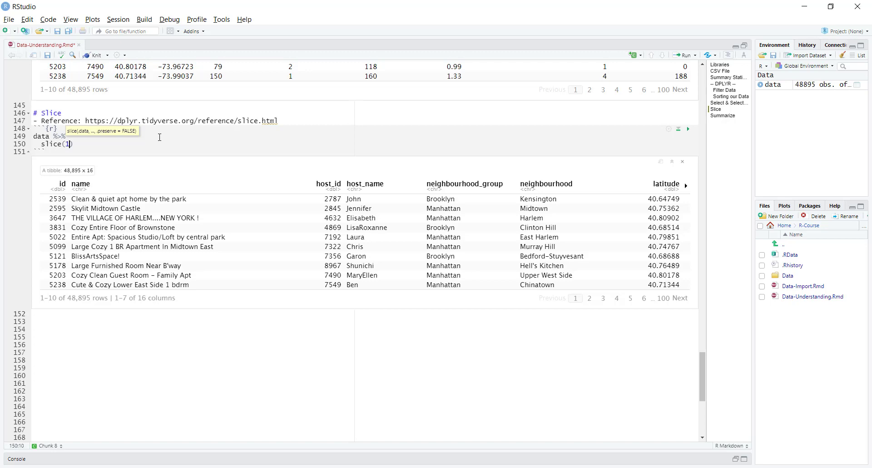
pyautogui.write(':1')
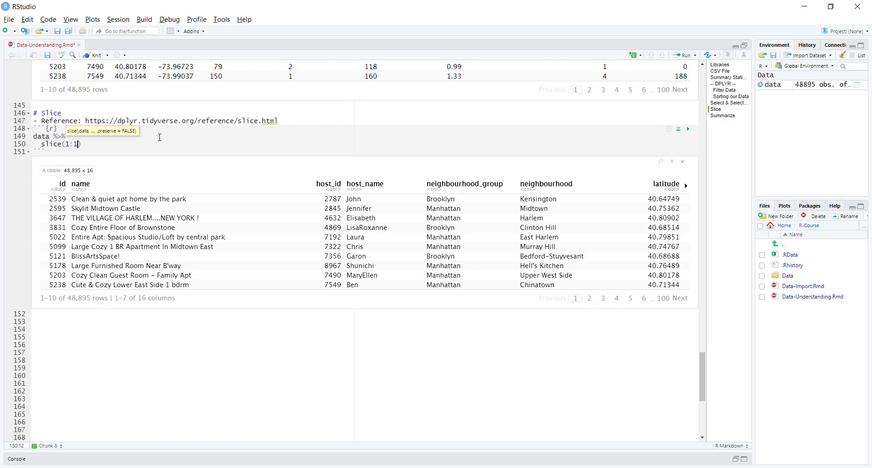
pyautogui.write('0')
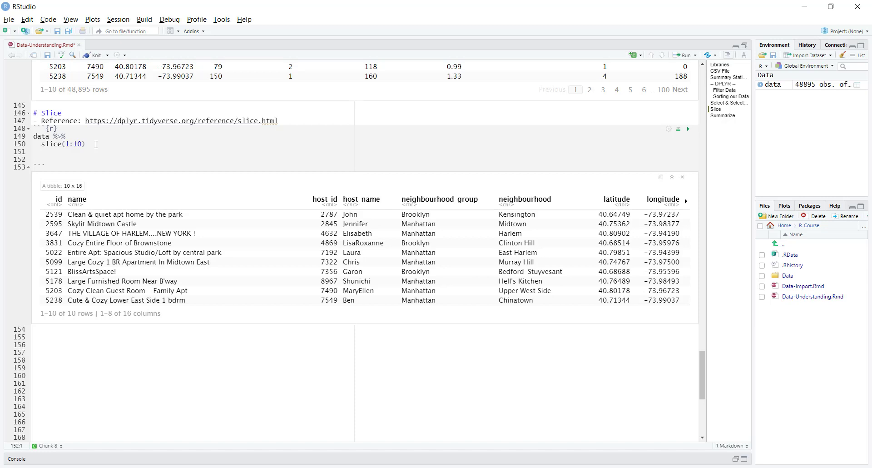
# - Type data %>% slice(48795:n()) below the first example
pyautogui.write('data %>%')
pyautogui.write('sl')
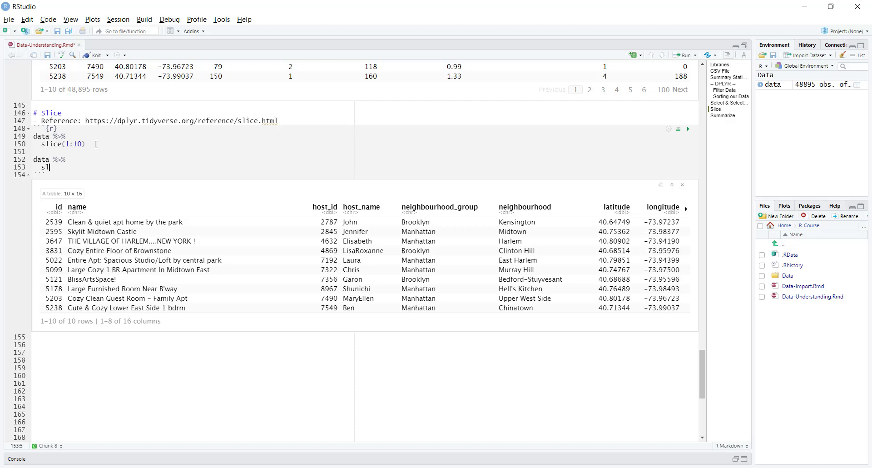
pyautogui.write('ice(')
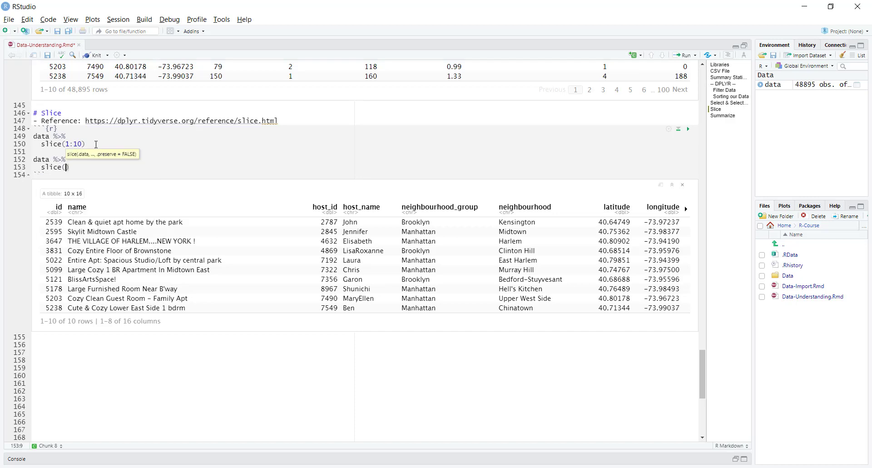
pyautogui.write('487')
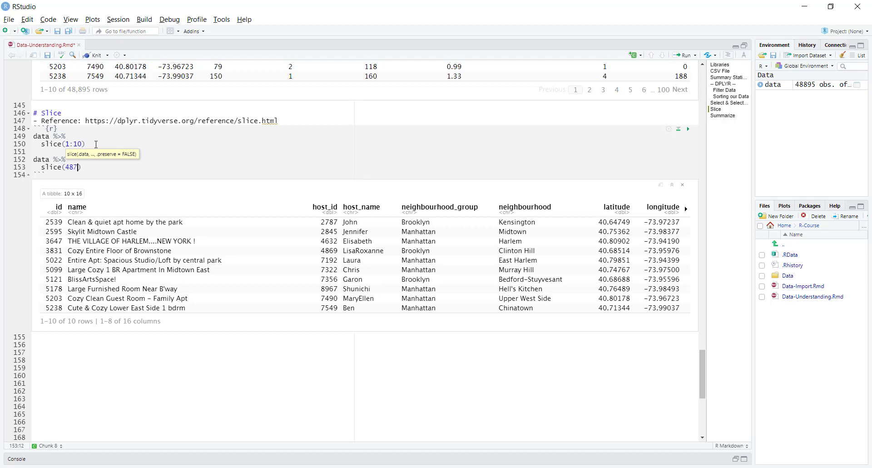
pyautogui.write('95')
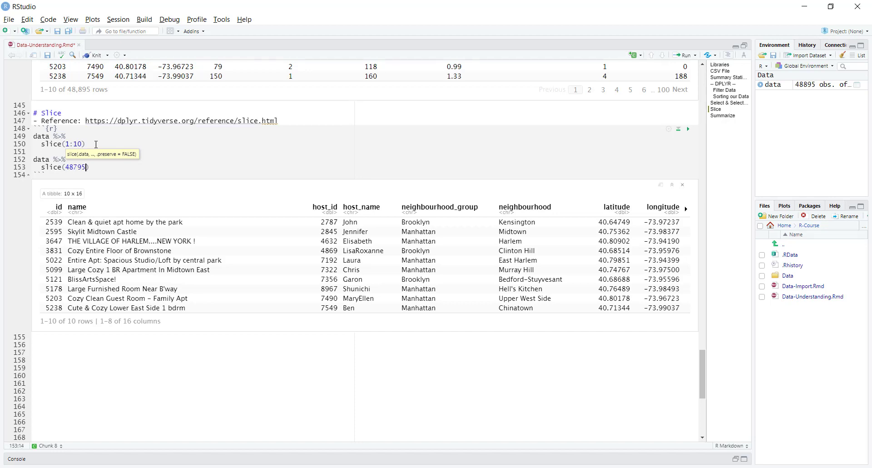
pyautogui.write(':')
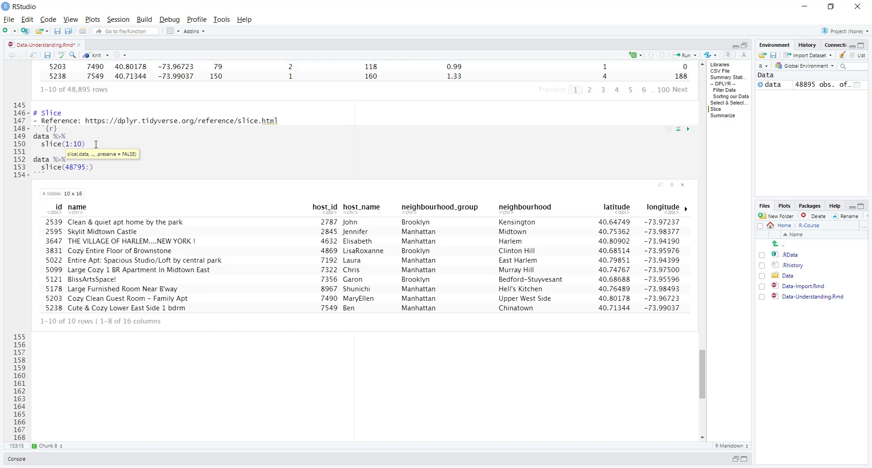
pyautogui.write('n()')
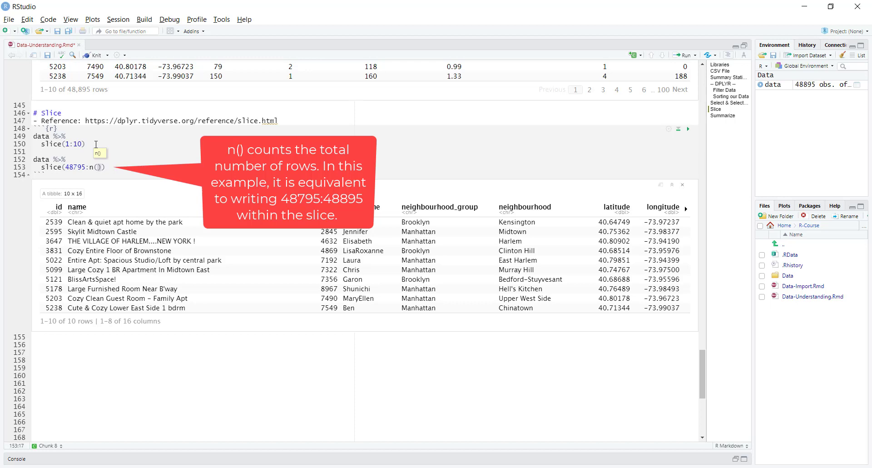
# - Run the chunk, page the 101-row tibble's columns, and place the caret inside n()
pyautogui.click(686, 129)
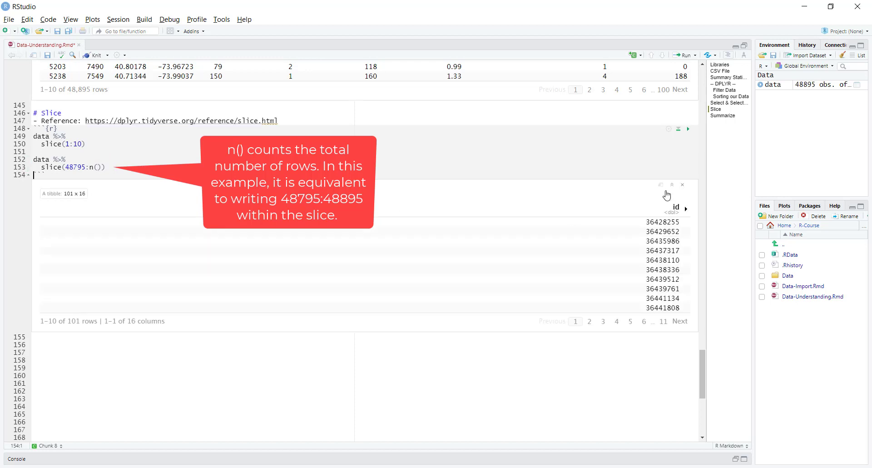
pyautogui.click(686, 208)
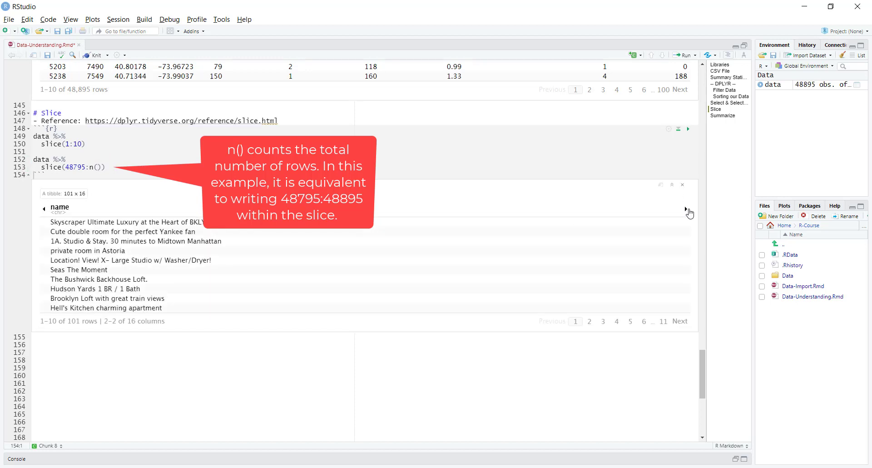
pyautogui.click(105, 167)
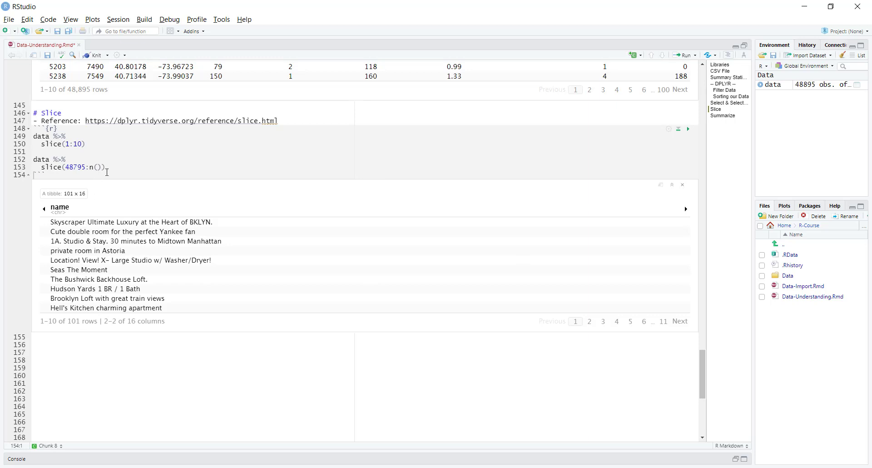
pyautogui.moveTo(79, 325)
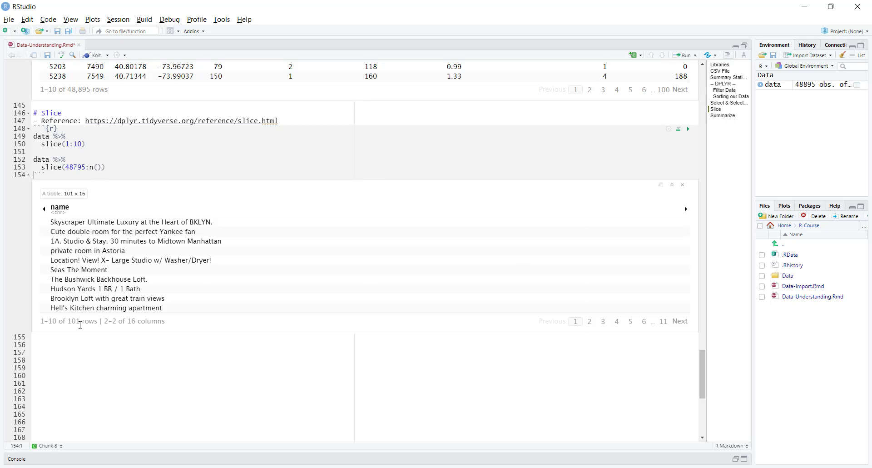
pyautogui.moveTo(75, 321)
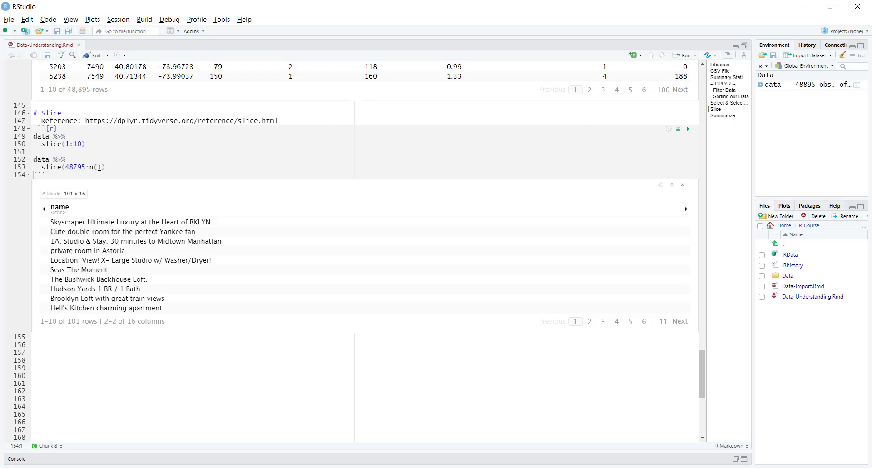
pyautogui.click(97, 168)
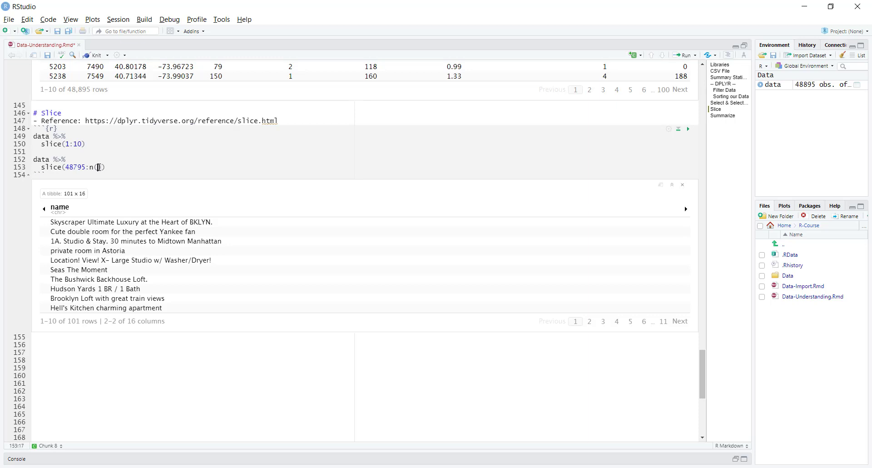
pyautogui.moveTo(97, 92)
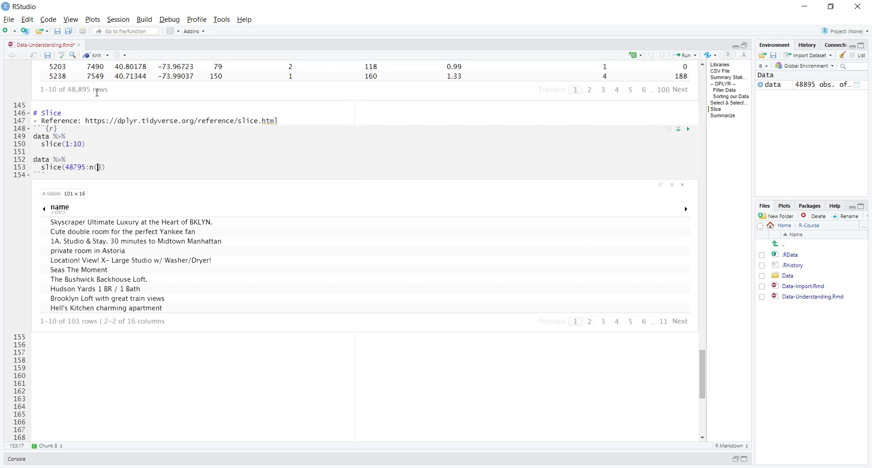
pyautogui.moveTo(126, 170)
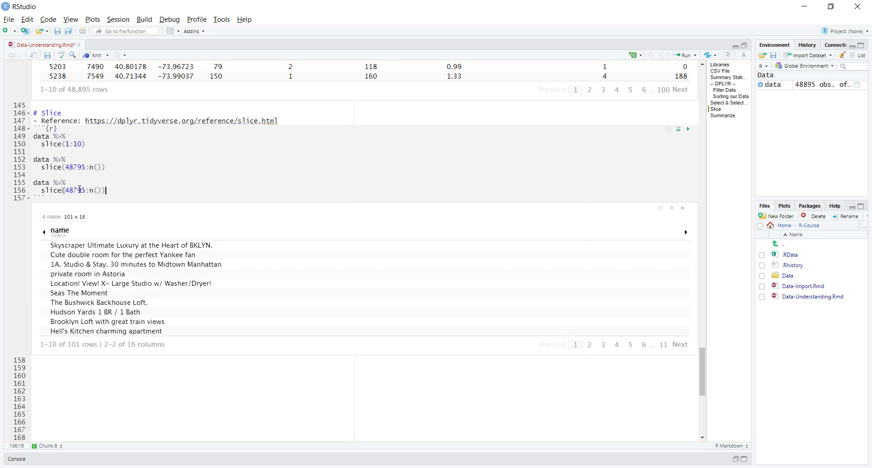
# - Replace 48795 in the copied line with (n()-100), then run and page the output columns
pyautogui.doubleClick(73, 191)
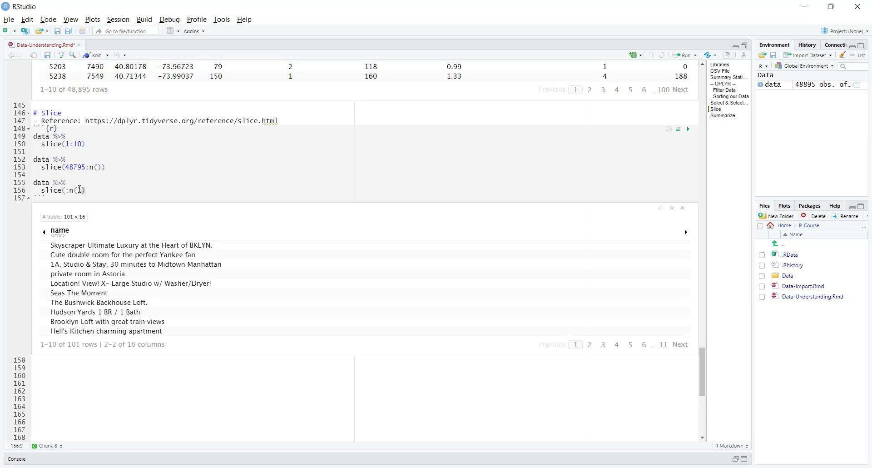
pyautogui.write('n()')
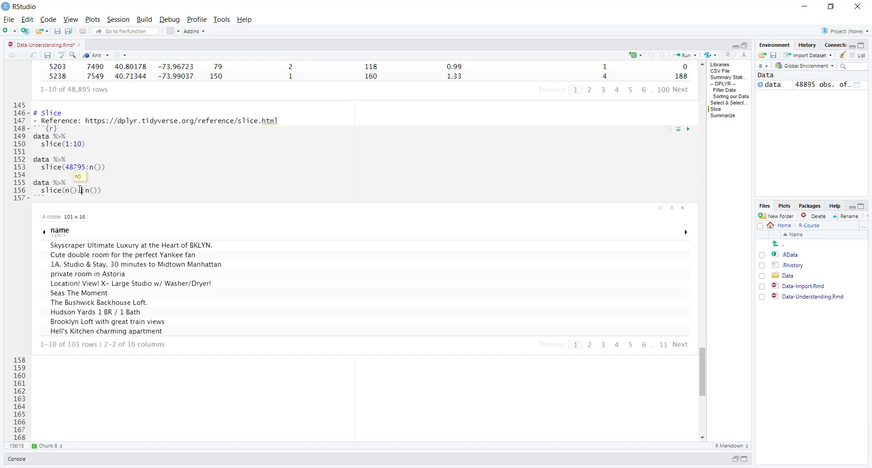
pyautogui.write('-100')
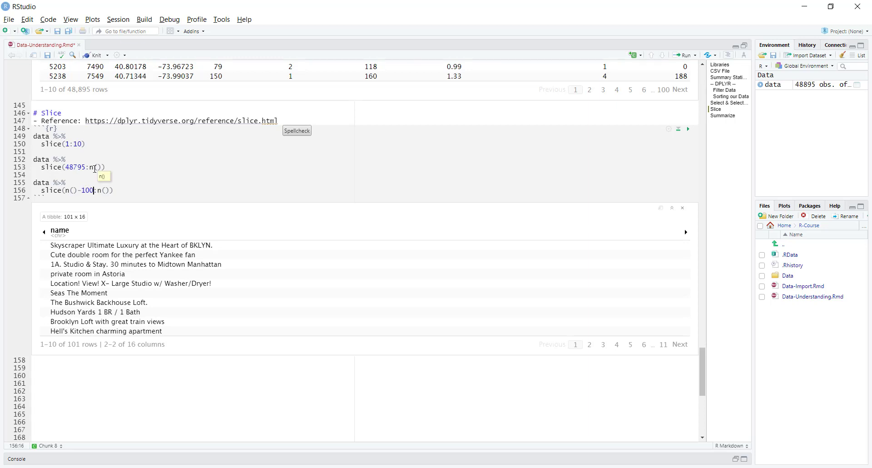
pyautogui.moveTo(122, 184)
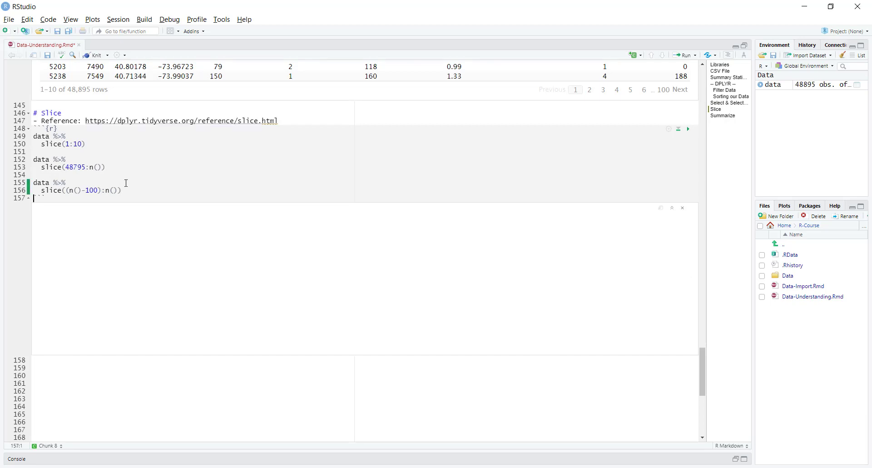
pyautogui.click(688, 129)
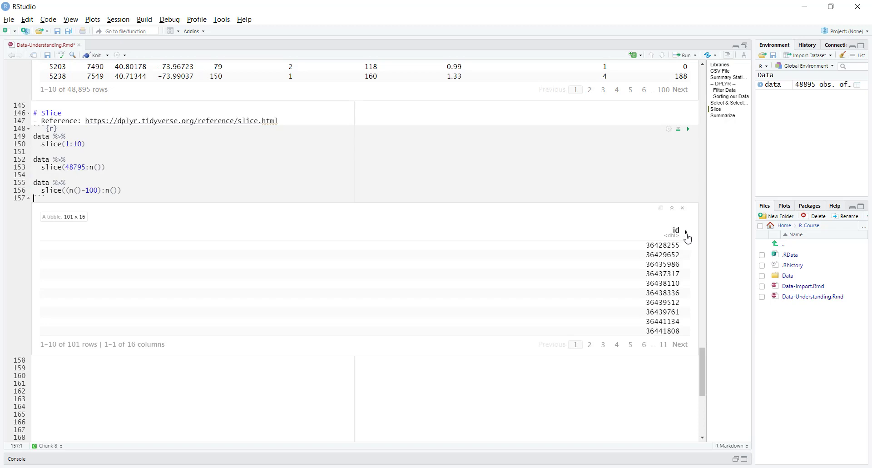
pyautogui.hscroll(3)
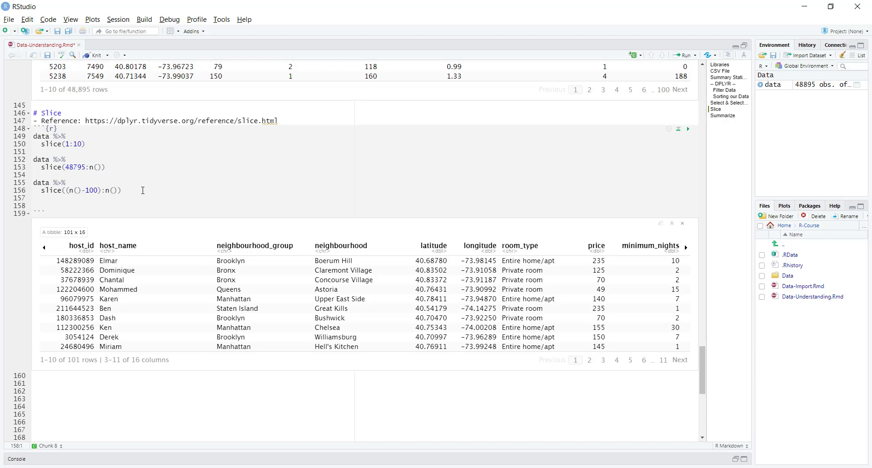
# - Write data %>% slice(1:50) %>% select(contains("neighbourhood")) for a 50×2 tibble
pyautogui.write('data')
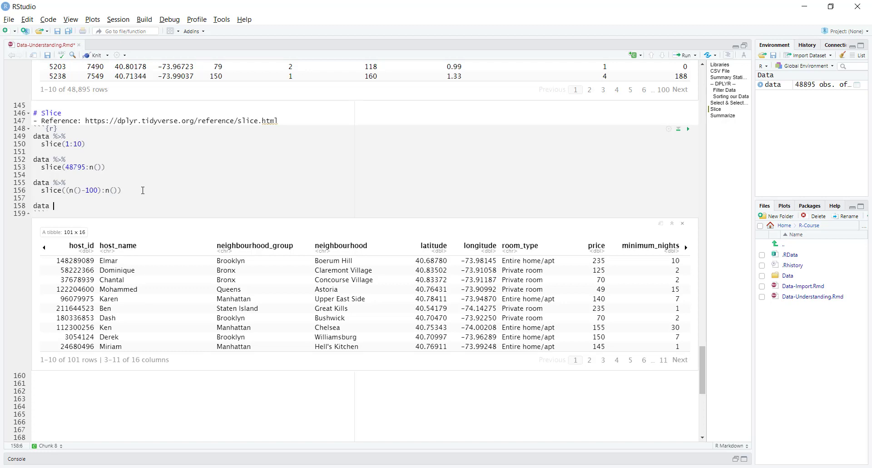
pyautogui.write('slice(1')
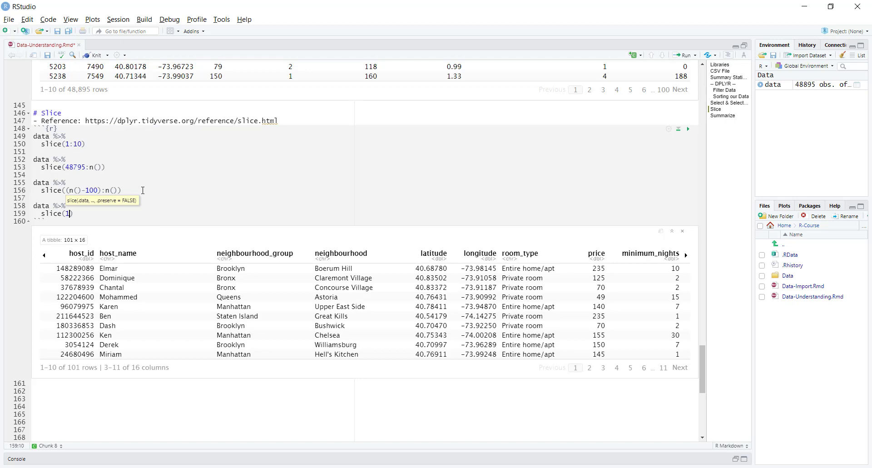
pyautogui.write(':50')
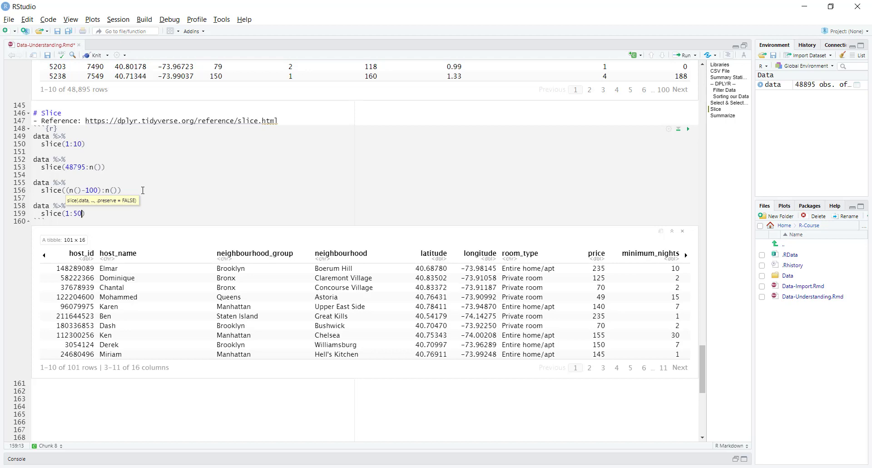
pyautogui.moveTo(185, 257)
pyautogui.write('sele')
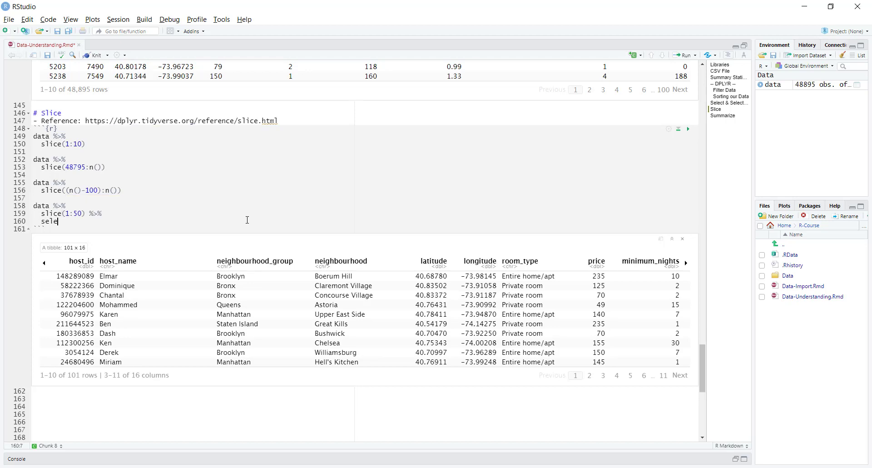
pyautogui.write('ct(')
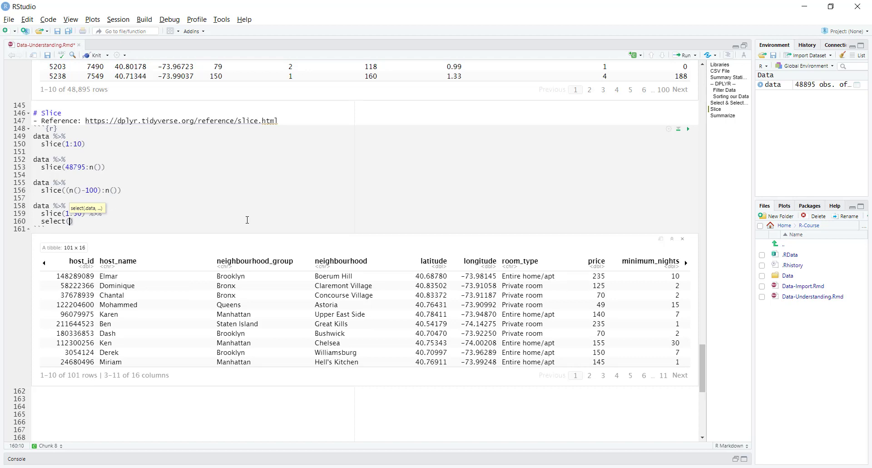
pyautogui.write('contains("n')
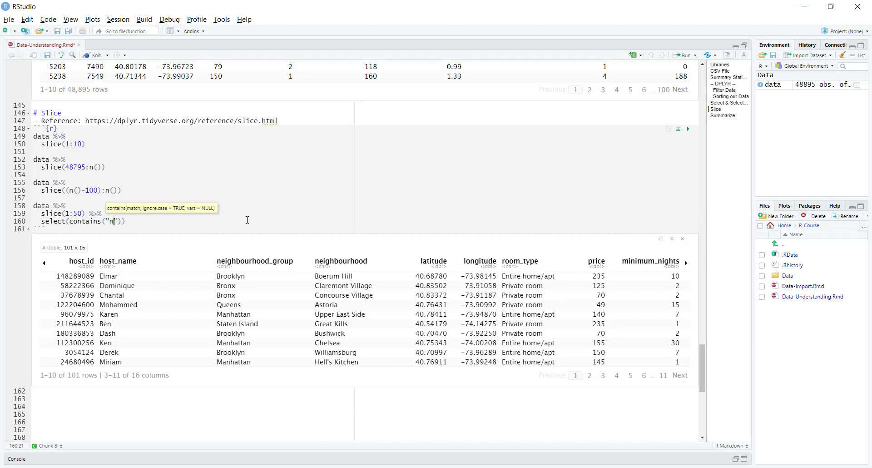
pyautogui.write('eigh')
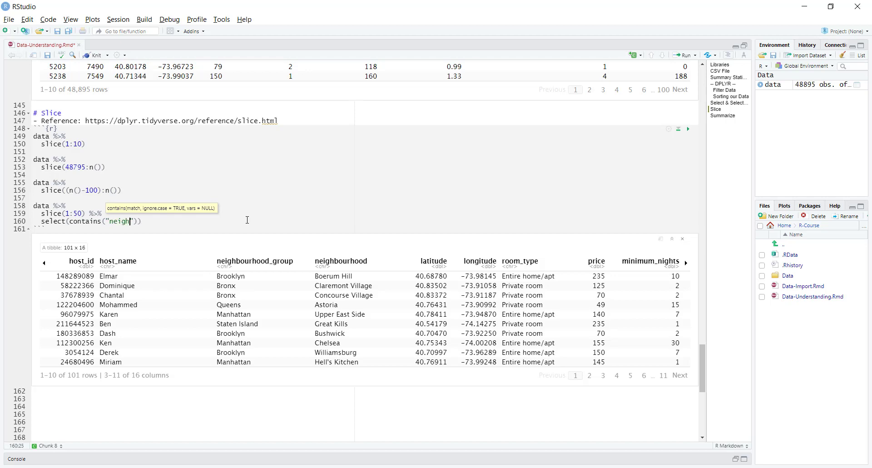
pyautogui.write('bourhood')
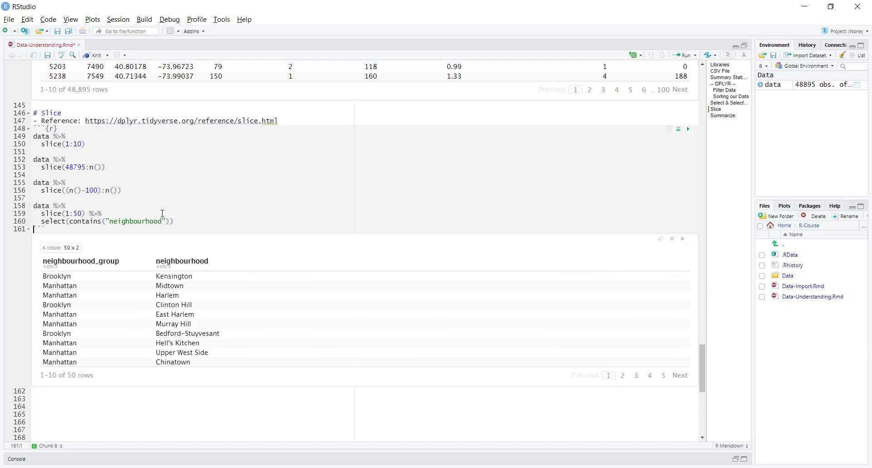
pyautogui.moveTo(49, 255)
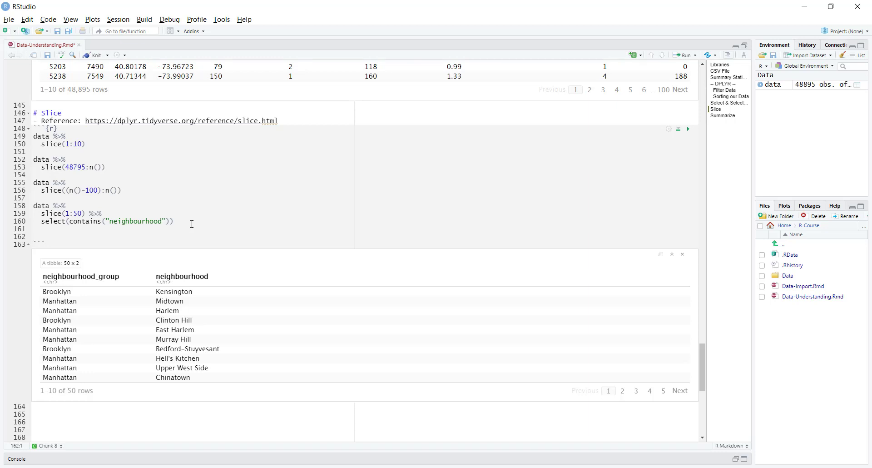
# - Type data %>% slice_max(order_by = price, n = 10)
pyautogui.write('data %>%')
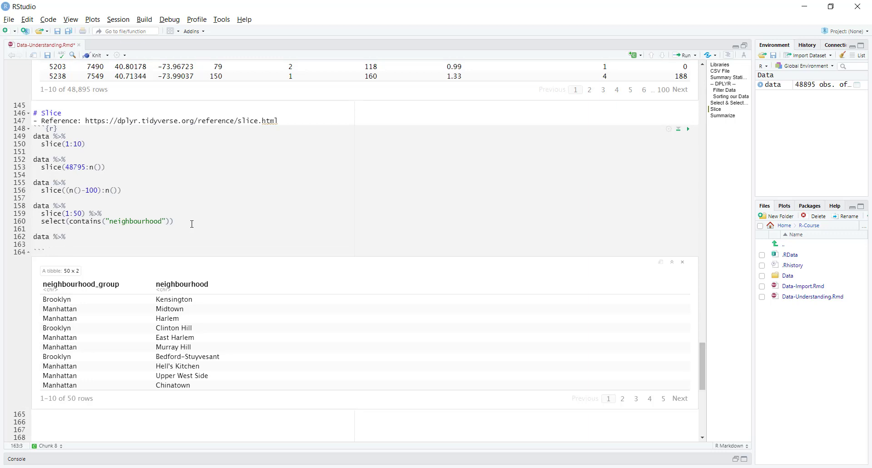
pyautogui.write('slice_max(')
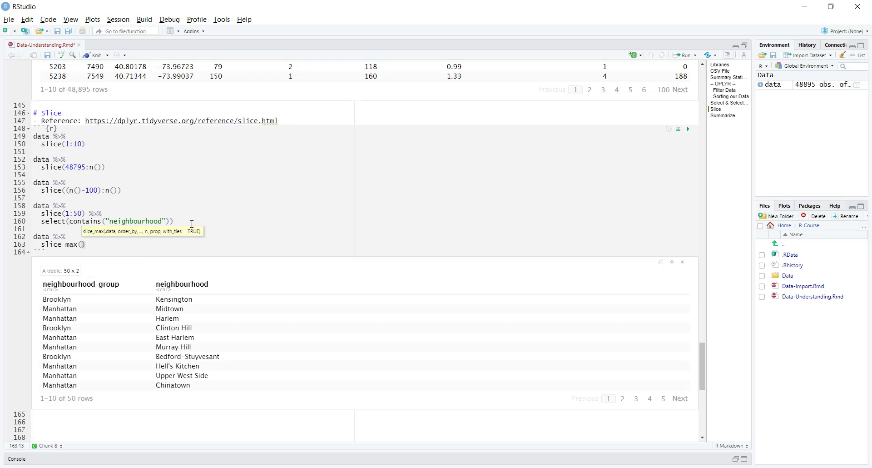
pyautogui.write('order_by =')
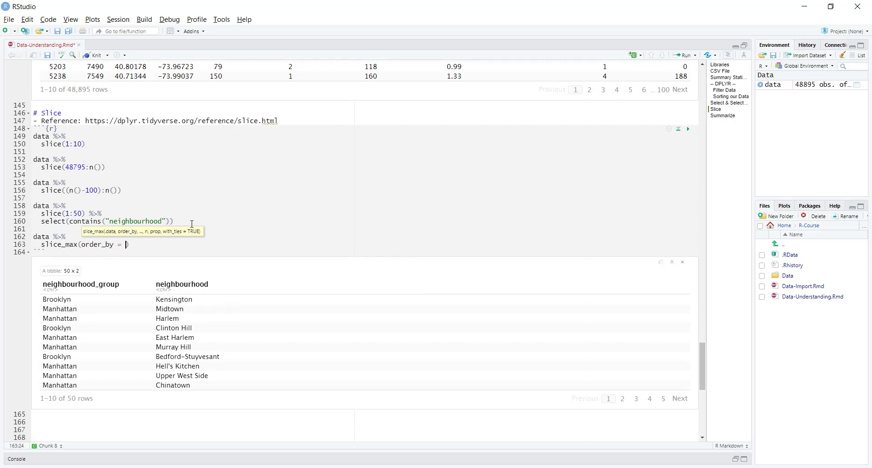
pyautogui.write('price,')
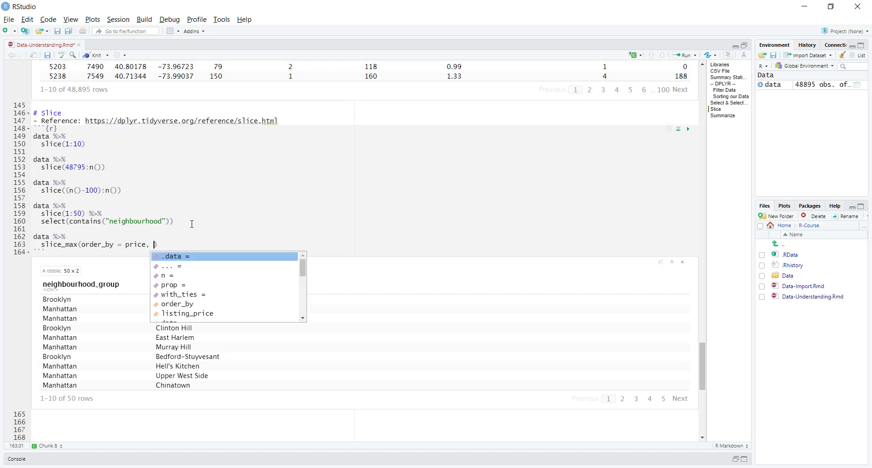
pyautogui.write('n =')
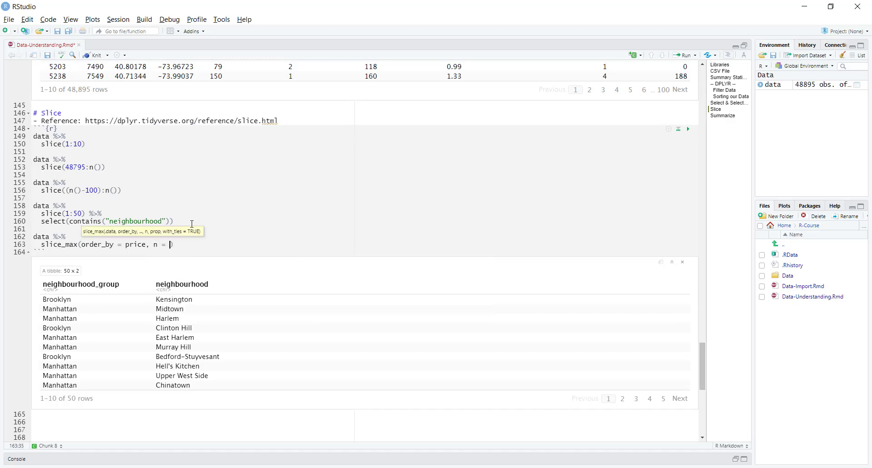
pyautogui.write('10)')
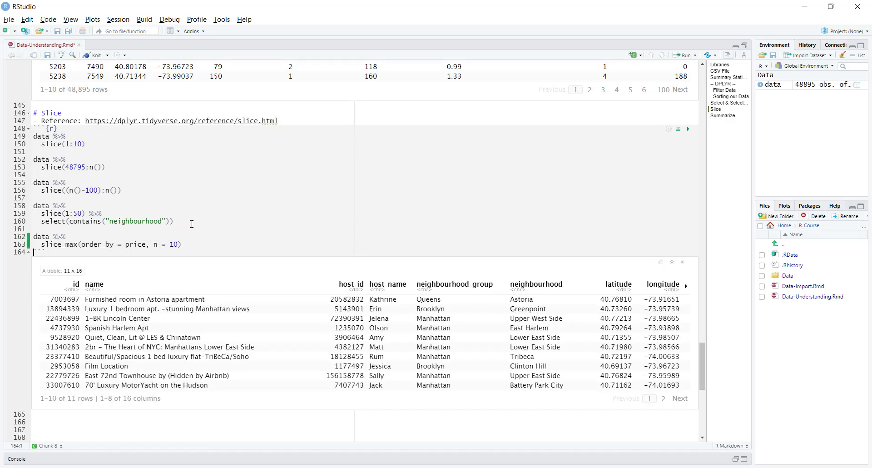
pyautogui.moveTo(684, 292)
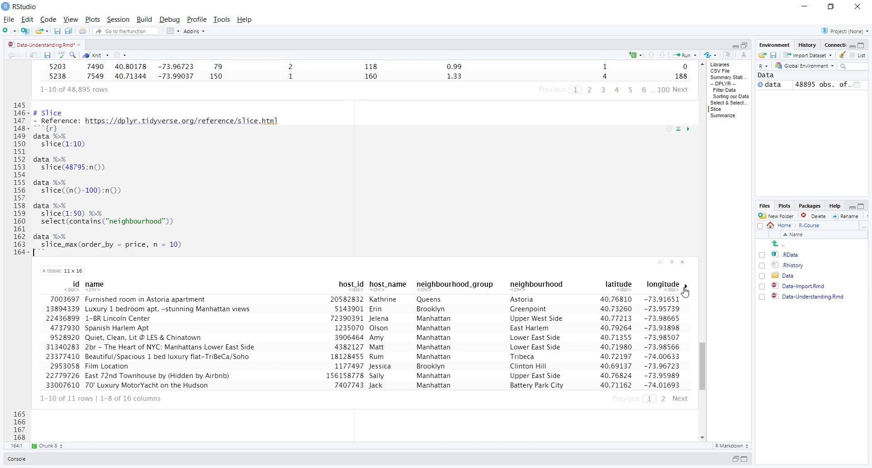
# - Page through the 11-row result's columns, then start a new line below slice_max
pyautogui.click(685, 292)
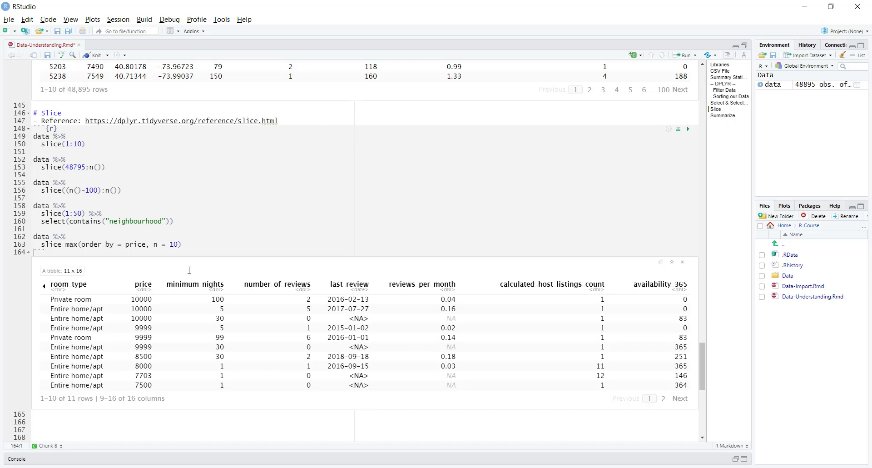
pyautogui.click(182, 245)
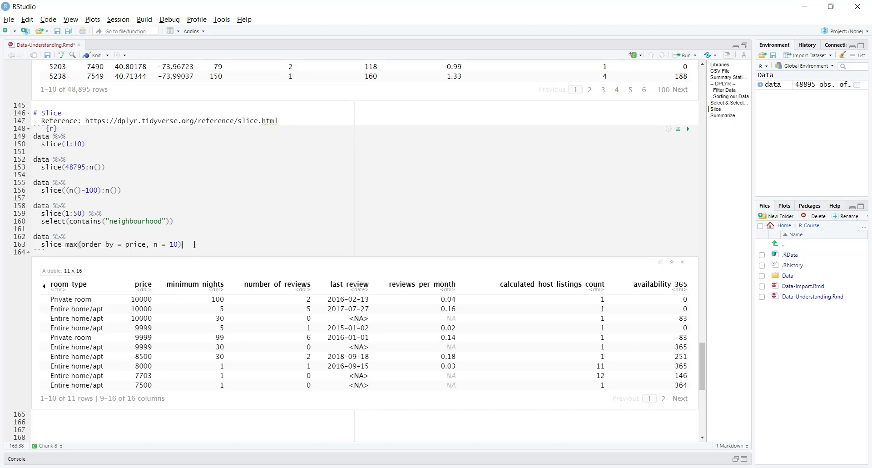
pyautogui.press('Enter')
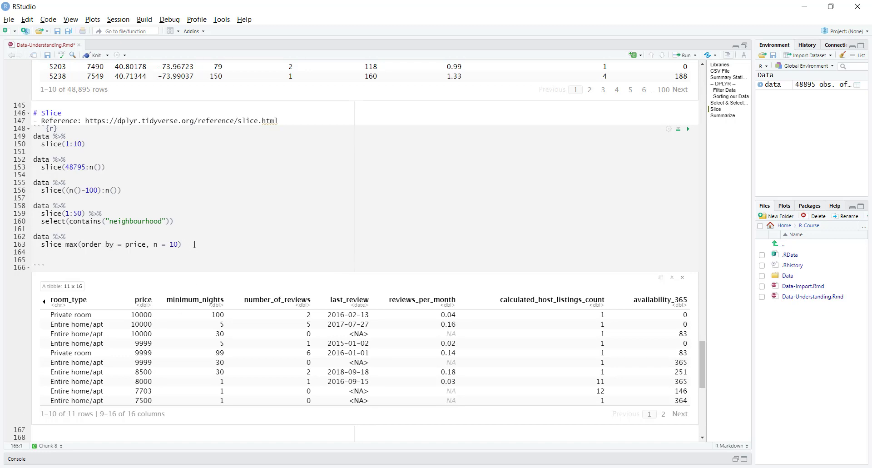
# - Start the pipeline data %>% filter(price > 0) %>%, continuing on a new line
pyautogui.write('data')
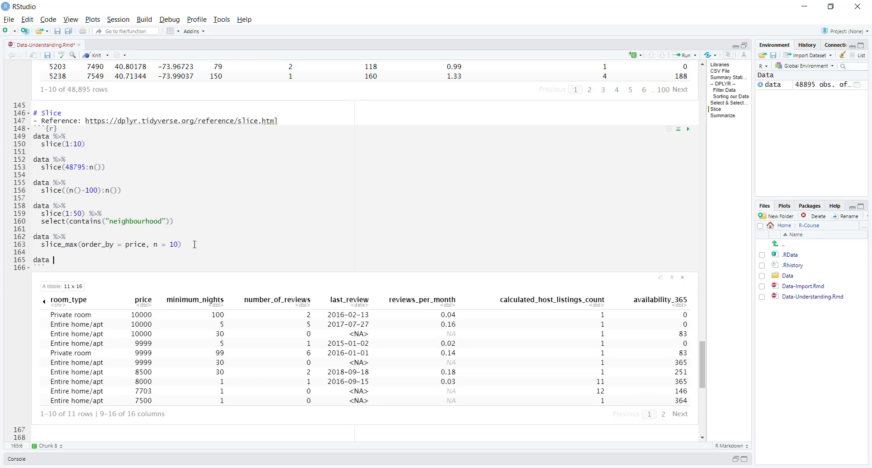
pyautogui.write('%>')
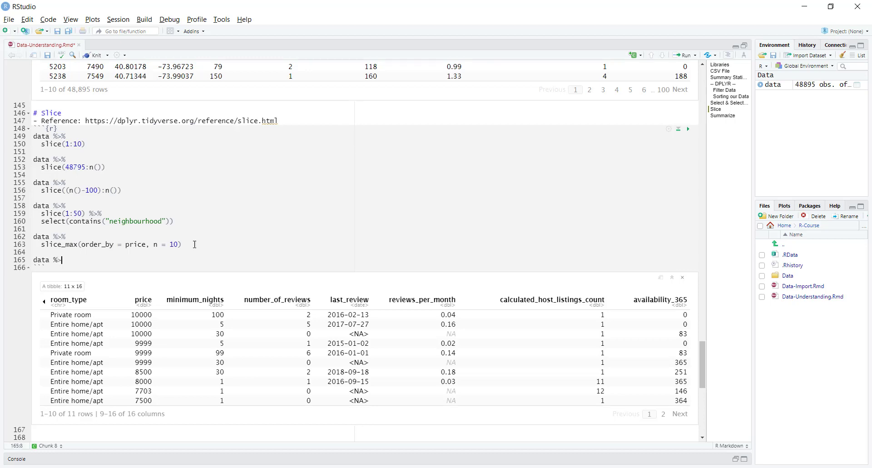
pyautogui.write('filter(price >')
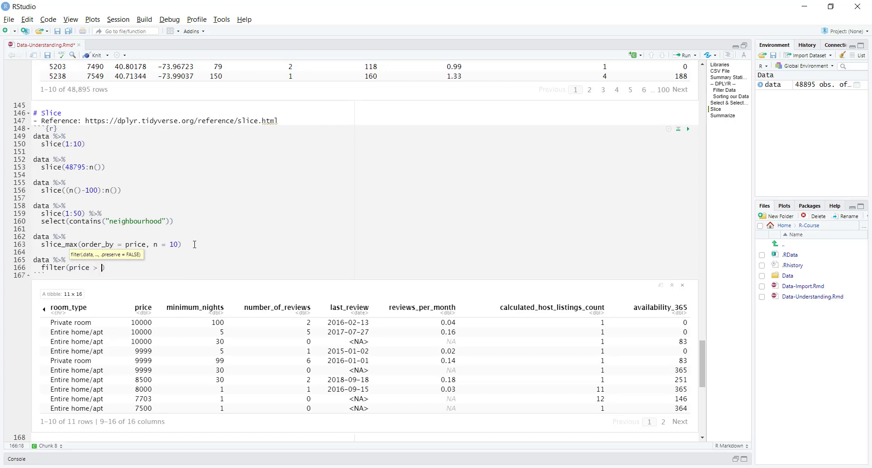
pyautogui.write('0')
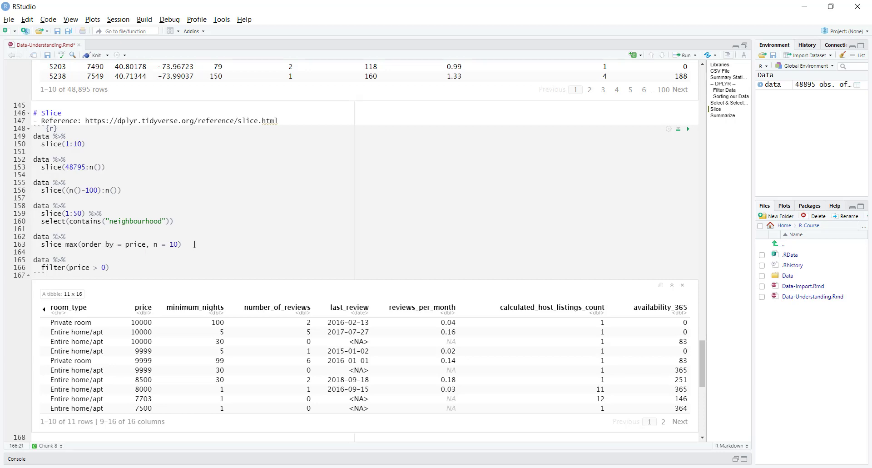
pyautogui.write('%>%')
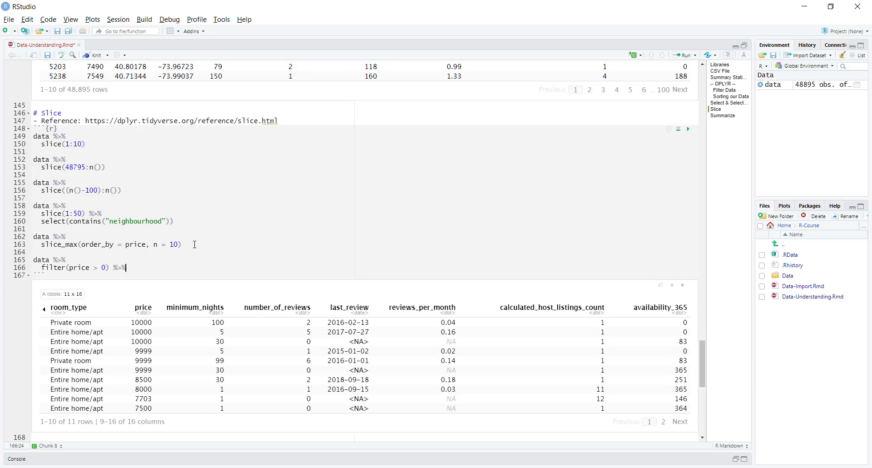
pyautogui.press('enter')
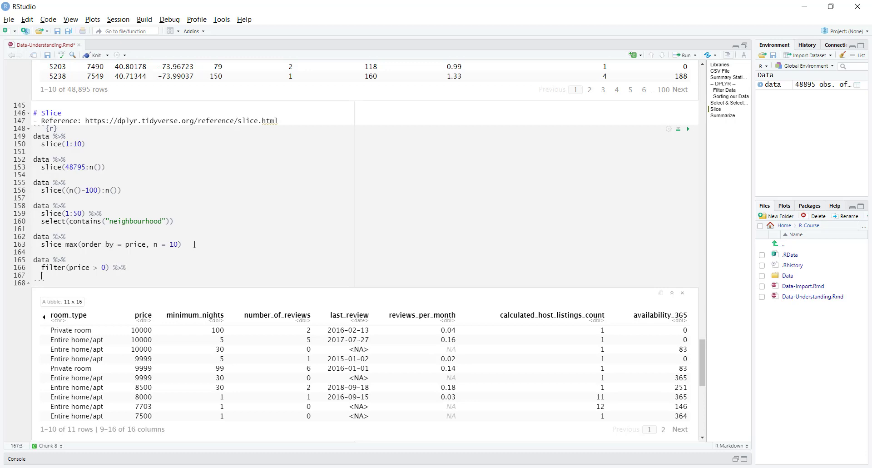
# - Add slice_min(order = price, n = 10), page the 17-row result, and add a new line
pyautogui.write('slice_min')
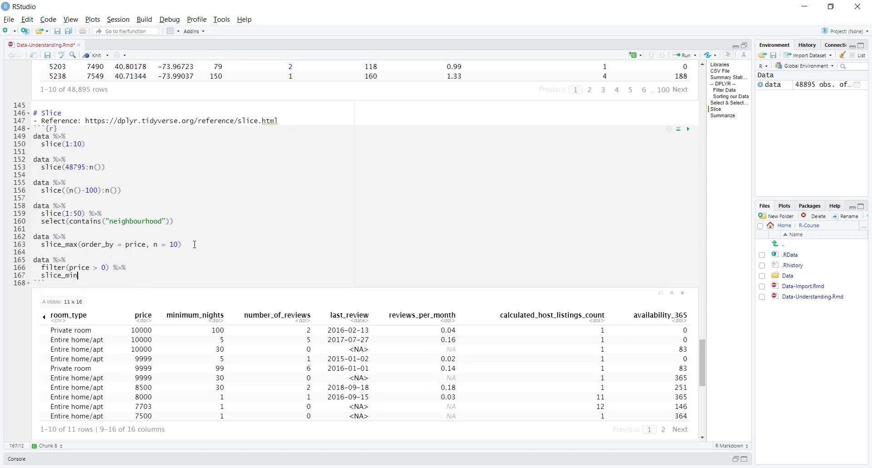
pyautogui.write('(order = price')
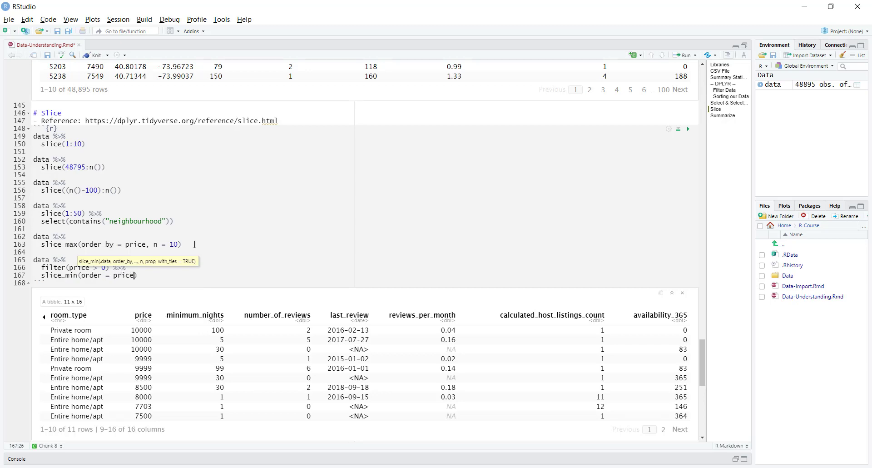
pyautogui.write(', n = 10')
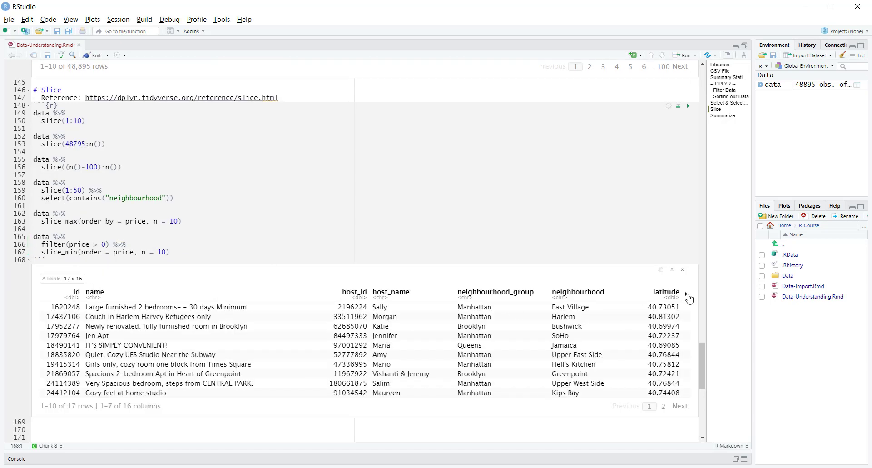
pyautogui.click(686, 293)
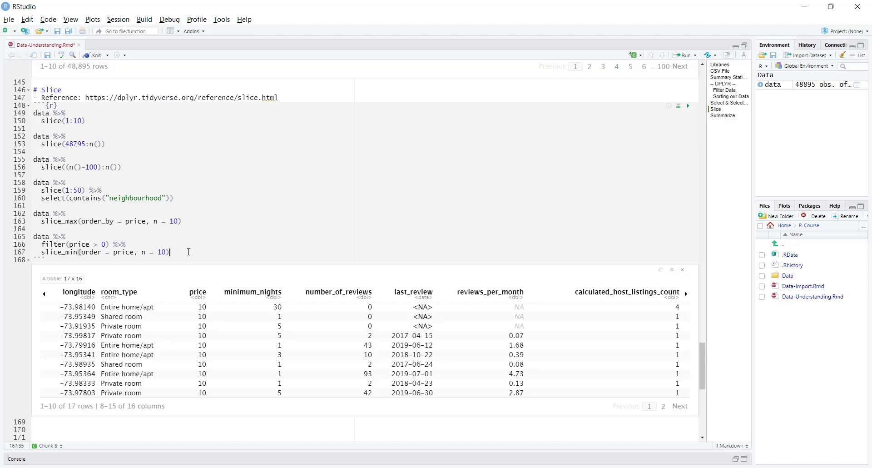
pyautogui.press('enter')
pyautogui.write('data')
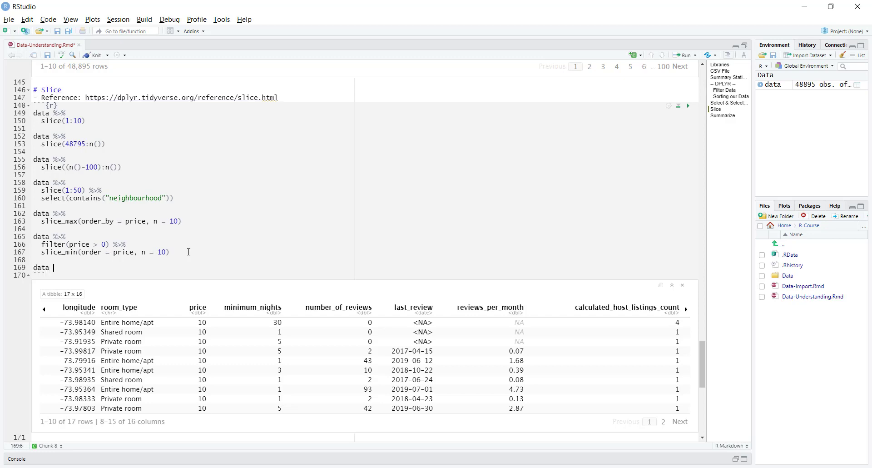
# - Write data %>% slice_sample(n = 100), then change it to prop = 0.05
pyautogui.write('slice_sample(')
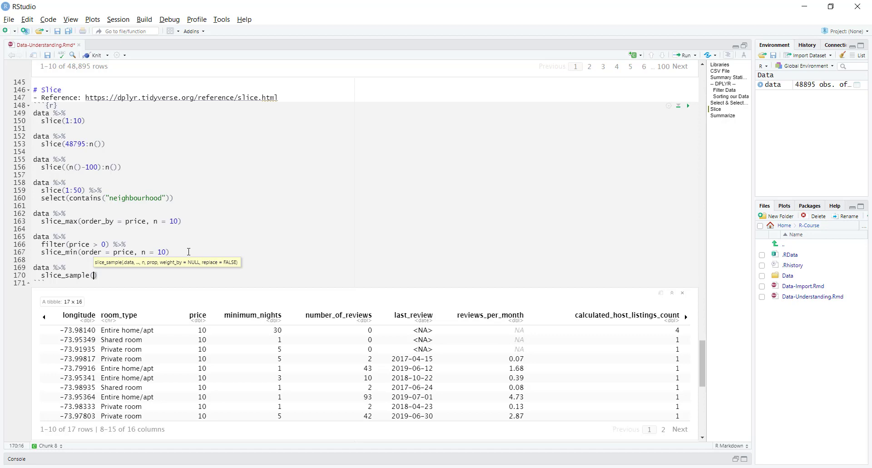
pyautogui.write('n')
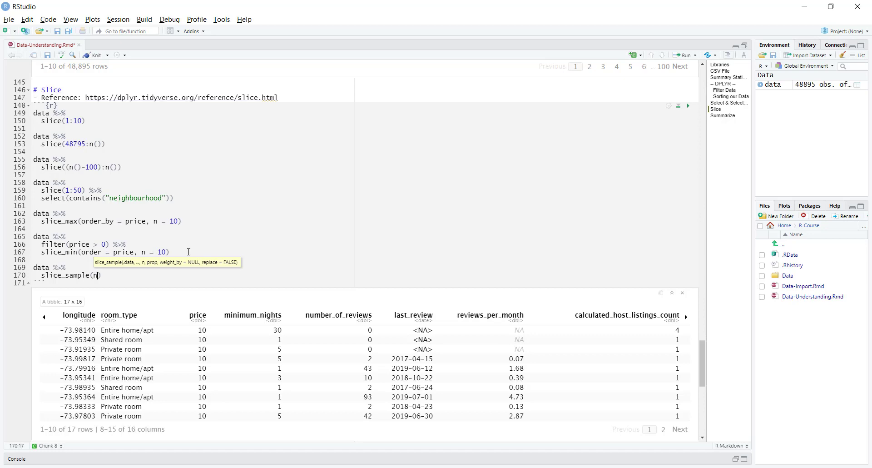
pyautogui.write('=100')
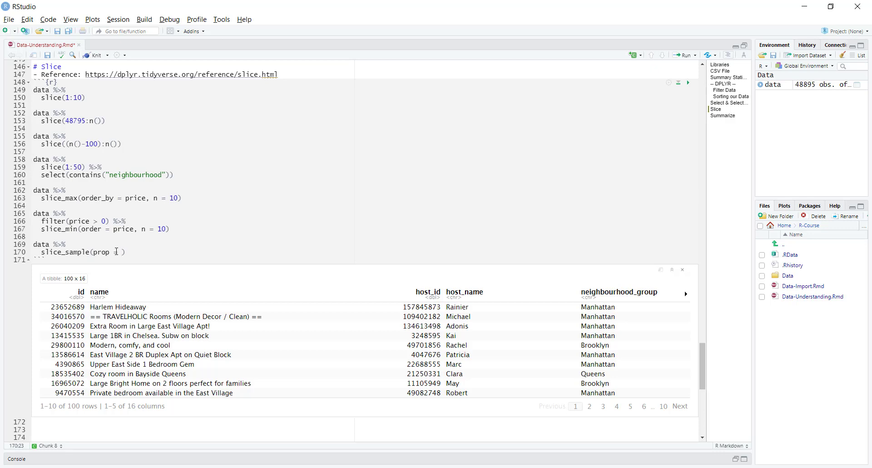
pyautogui.write('0.0')
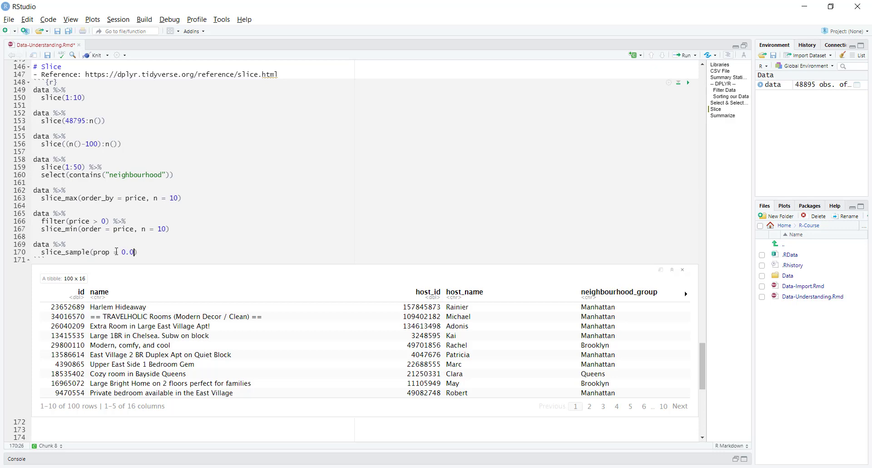
pyautogui.write('5')
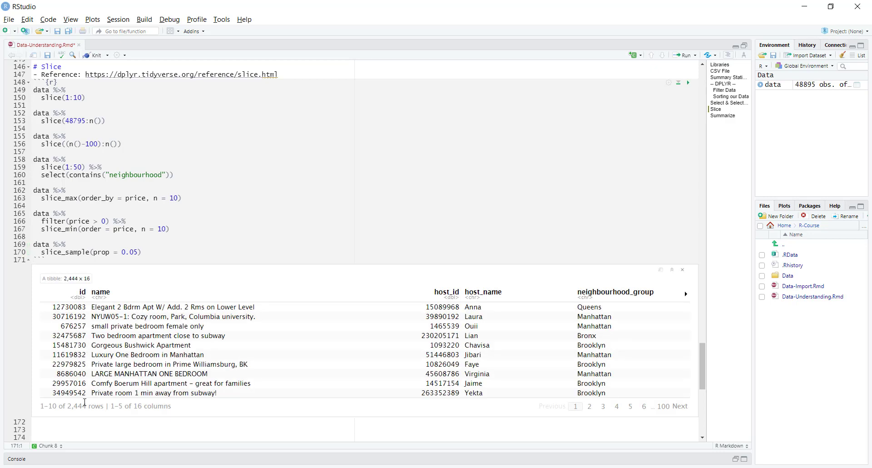
pyautogui.moveTo(83, 405)
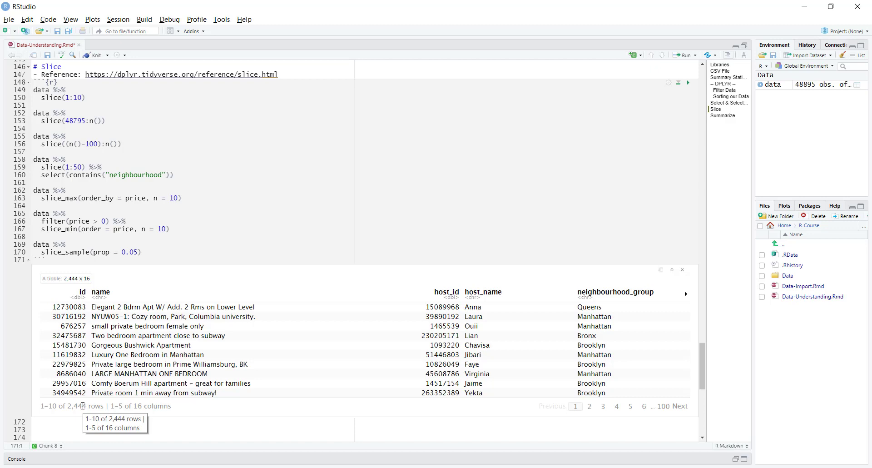